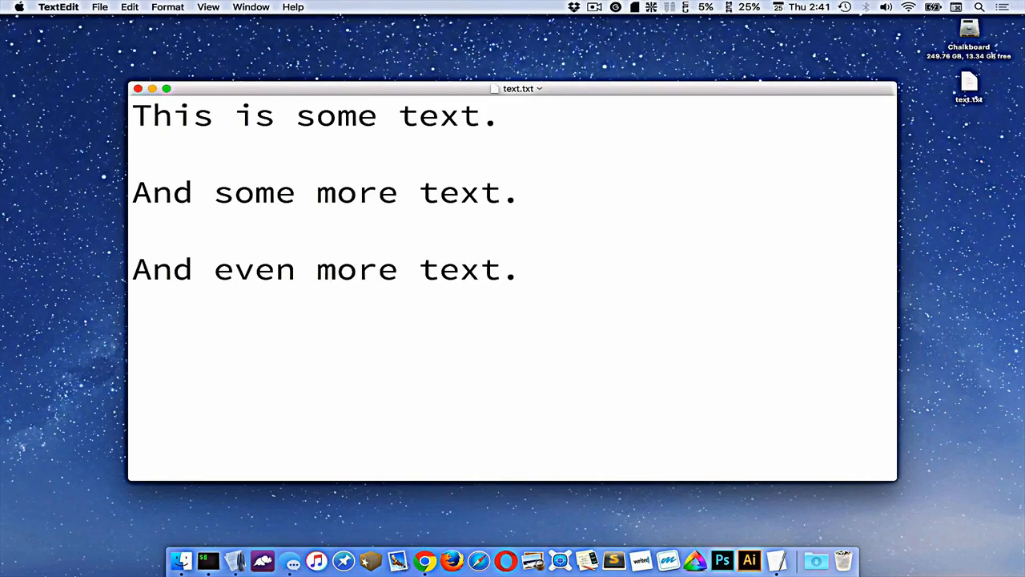
- Move the insertion point between line starts, line ends and the document end
{"action": "left_click", "coordinate": [519, 269]}
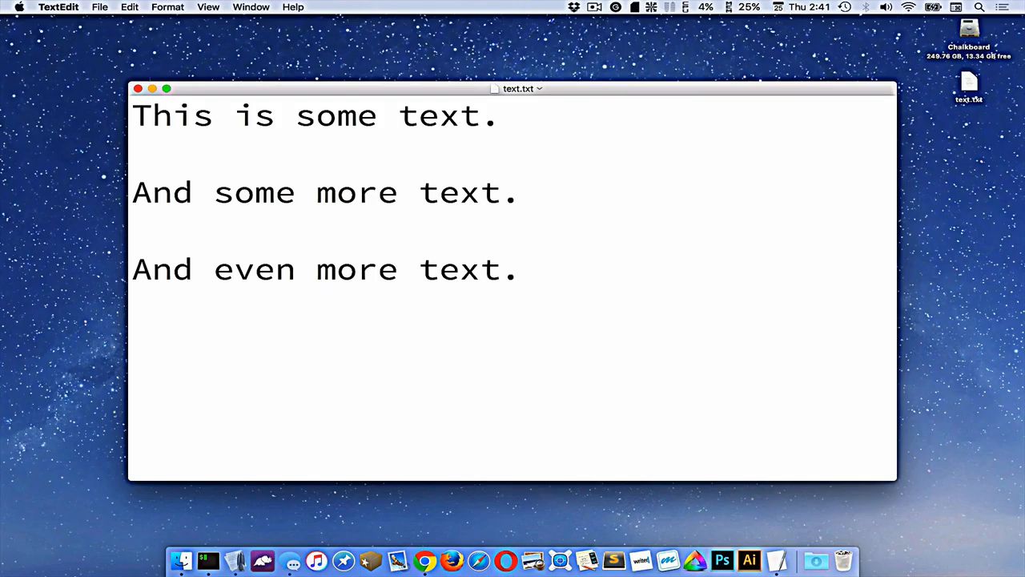
{"action": "left_click", "coordinate": [519, 269]}
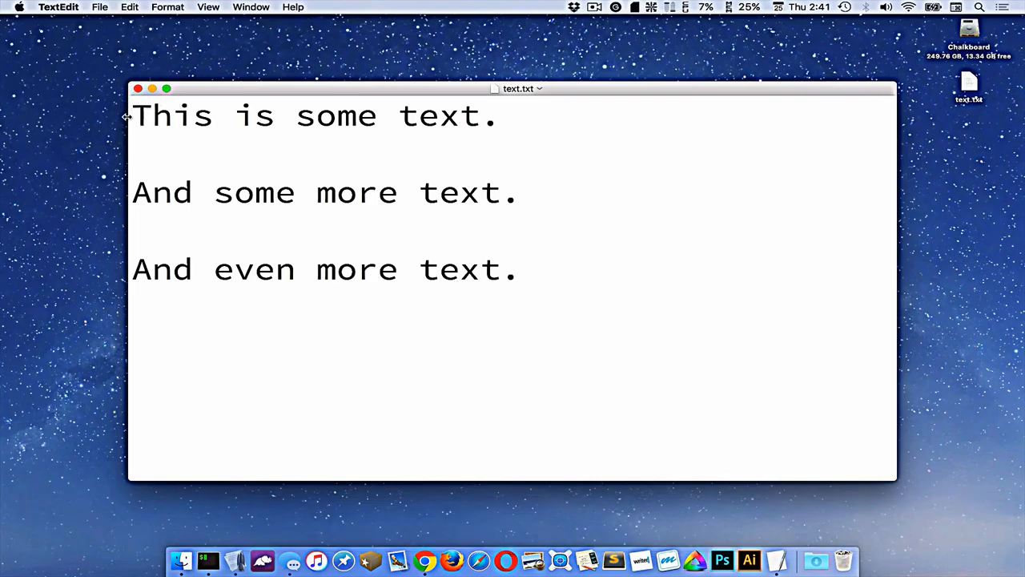
{"action": "key", "text": "cmd+down"}
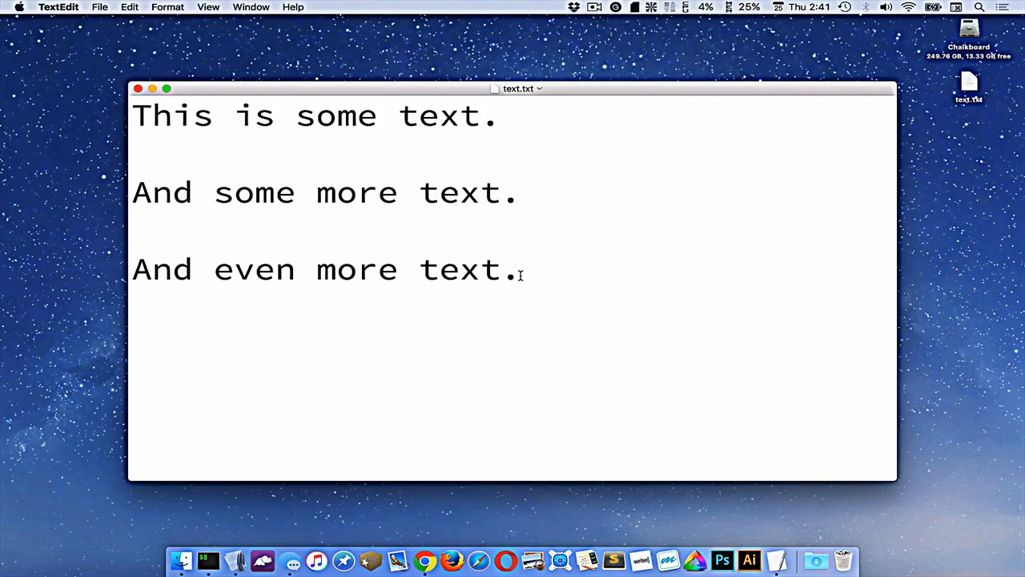
{"action": "key", "text": "cmd+Left"}
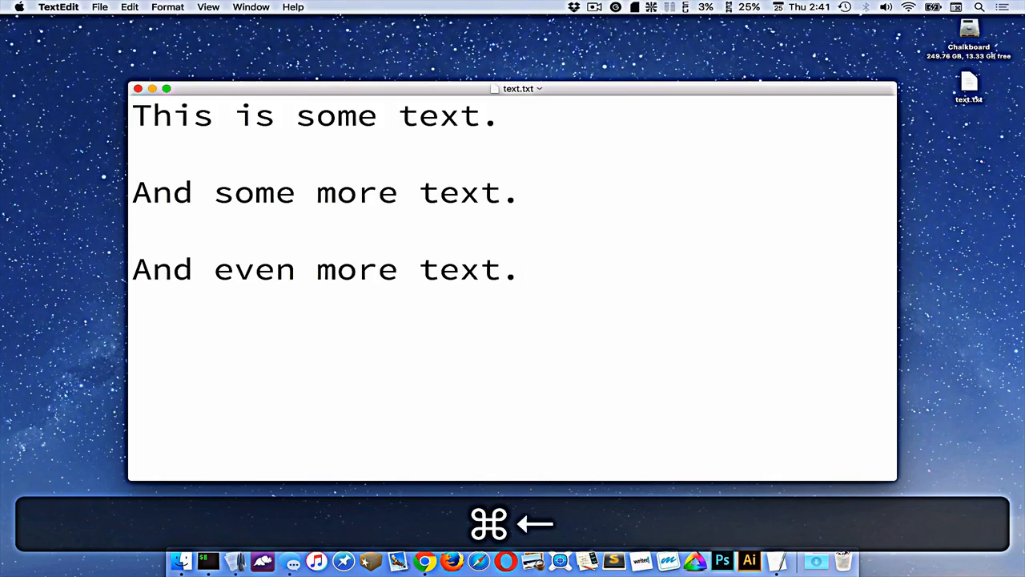
{"action": "key", "text": "cmd+left"}
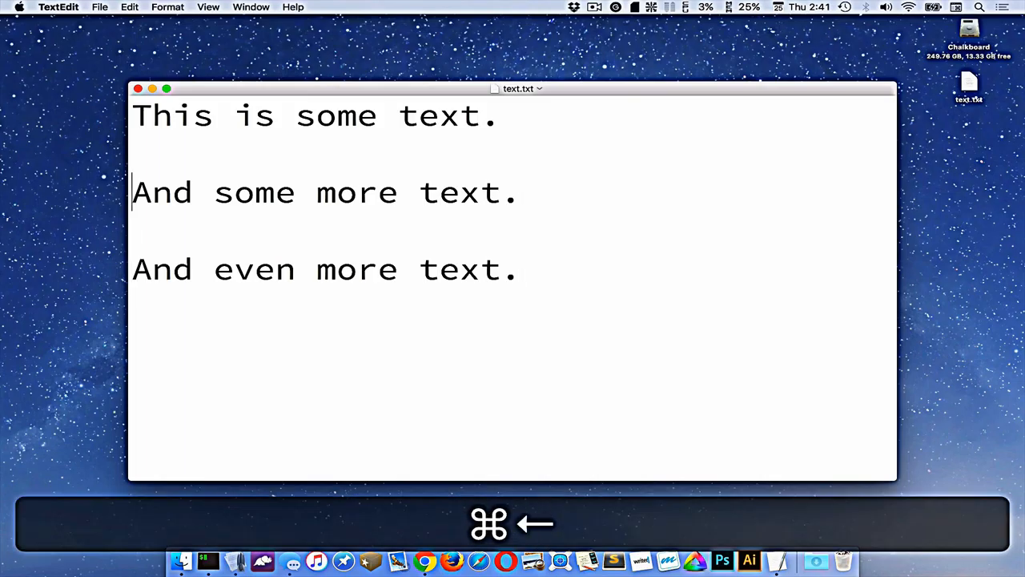
{"action": "key", "text": "cmd+right"}
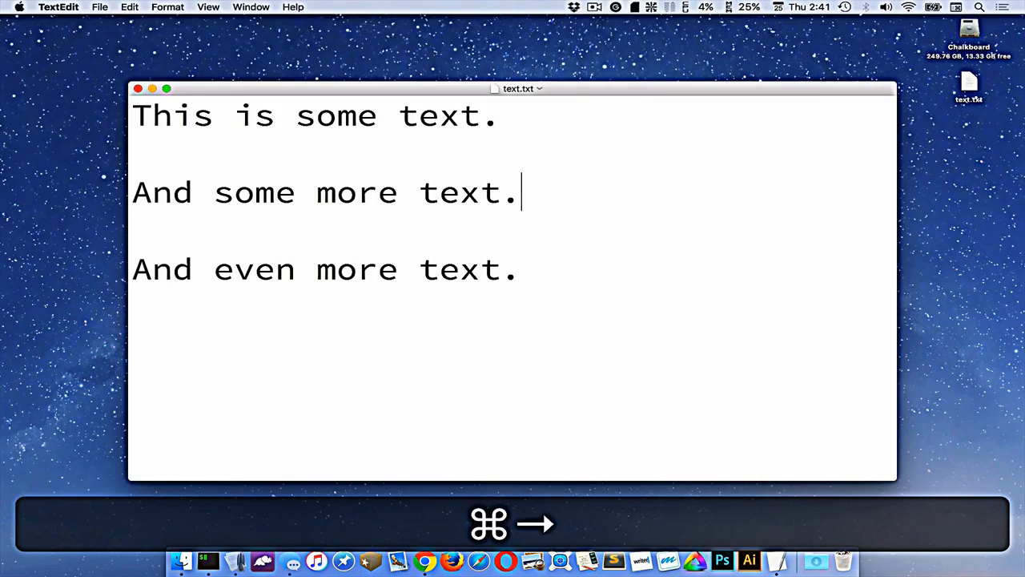
{"action": "key", "text": "cmd+down"}
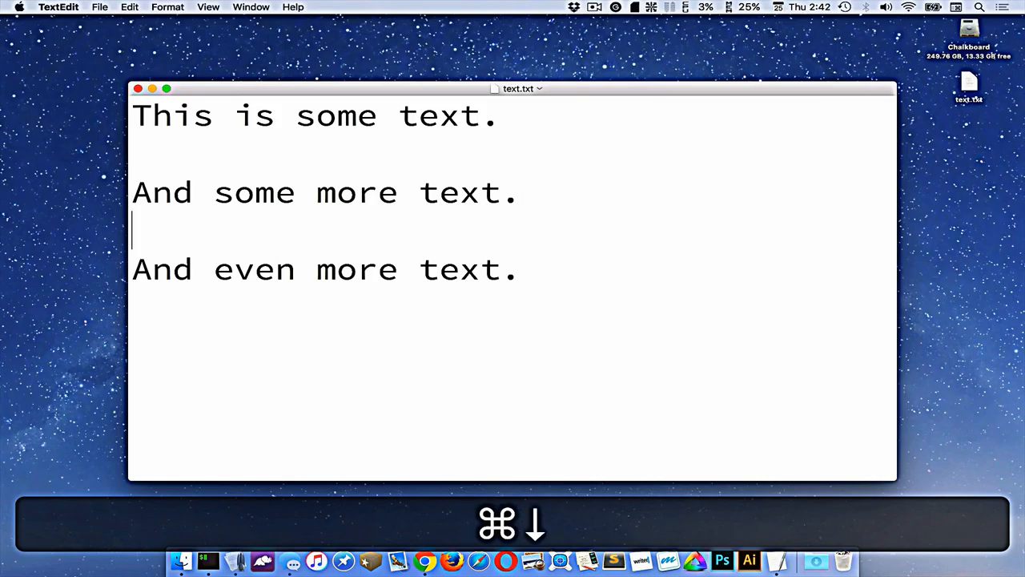
{"action": "key", "text": "cmd+down"}
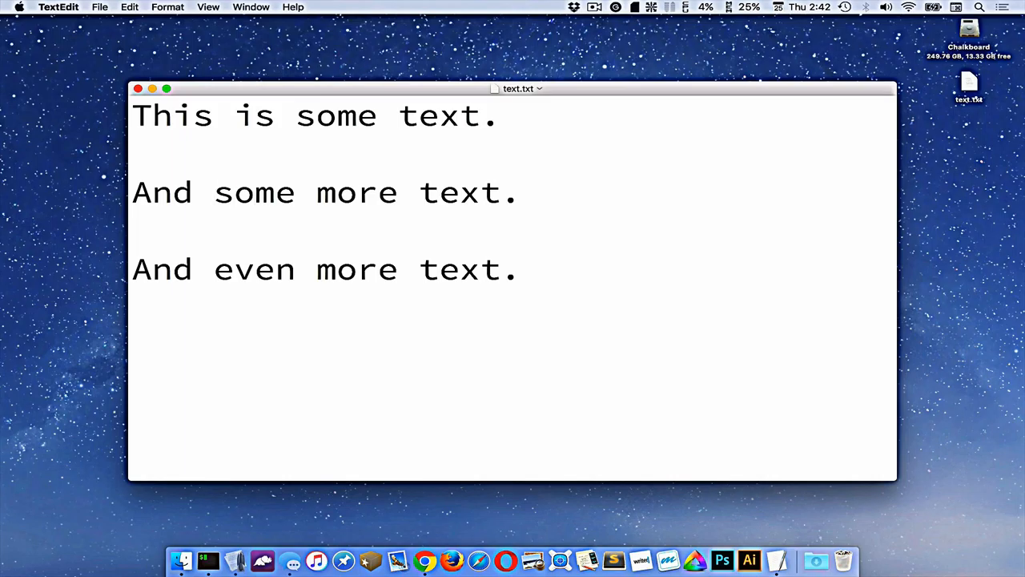
- Place the insertion point around 'some' on lines one and two and deselect
{"action": "left_click", "coordinate": [235, 192]}
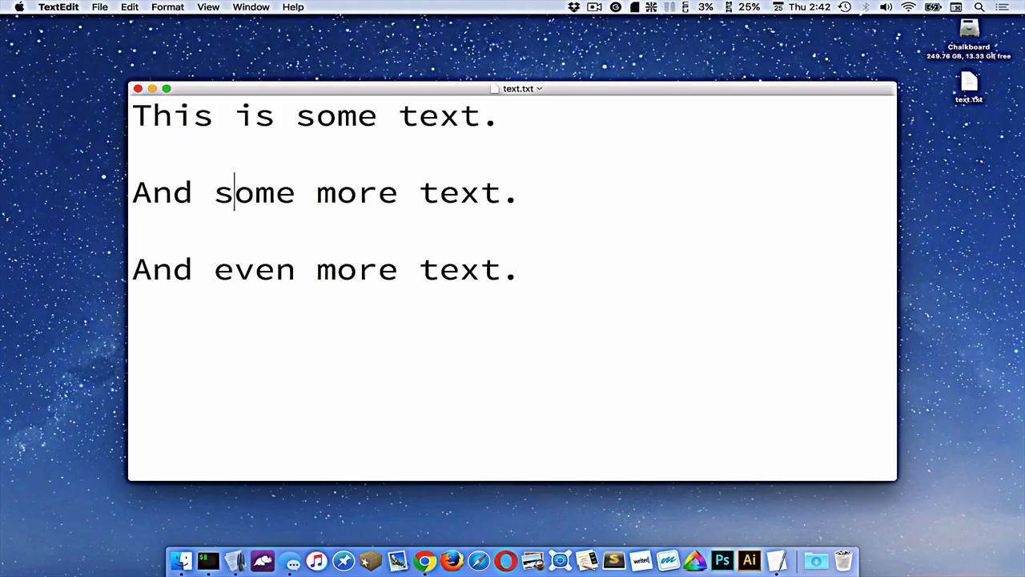
{"action": "left_click", "coordinate": [172, 116]}
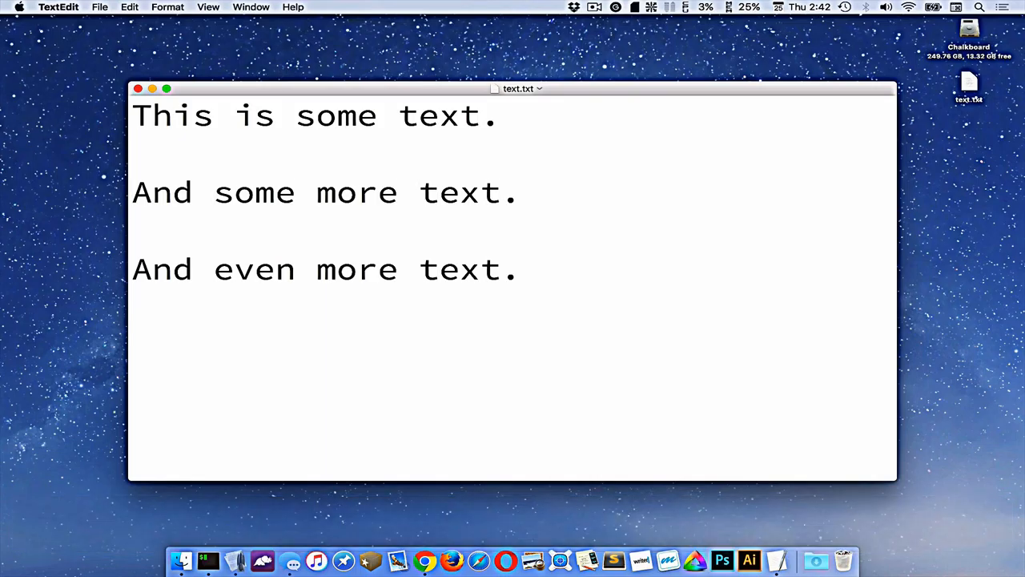
{"action": "double_click", "coordinate": [254, 193]}
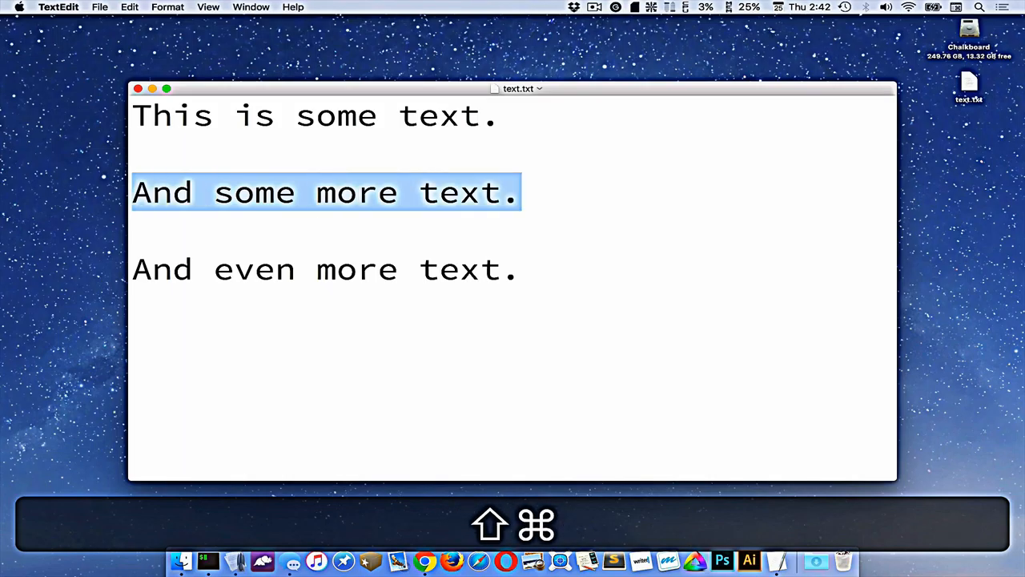
{"action": "key", "text": "cmd+right"}
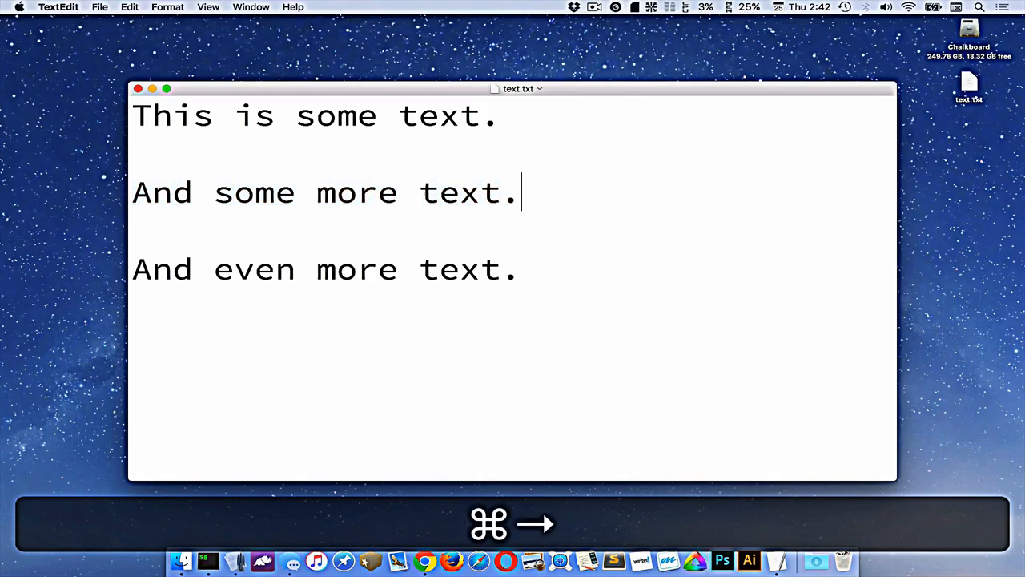
{"action": "key", "text": "cmd+right"}
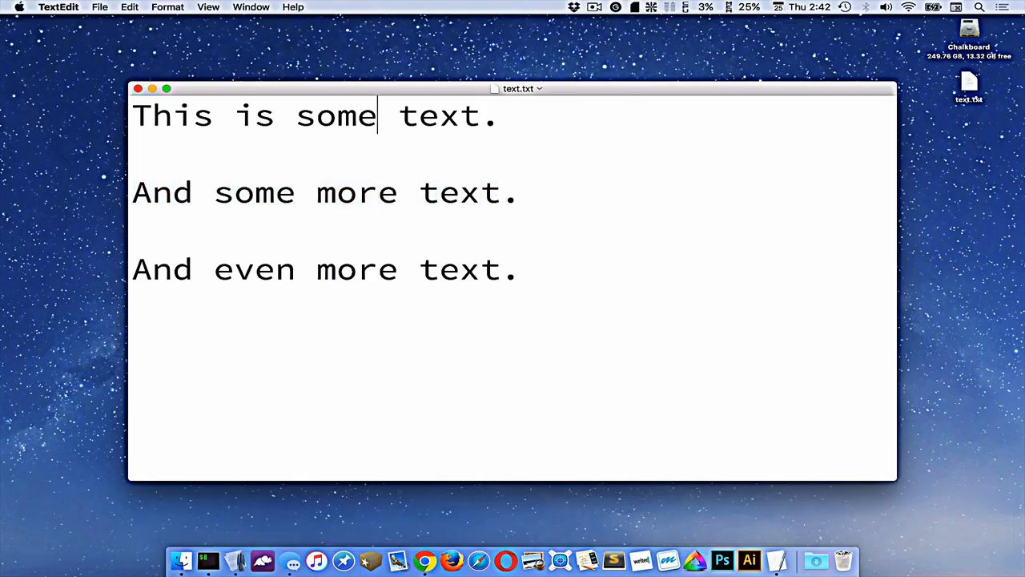
{"action": "key", "text": "cmd+Left"}
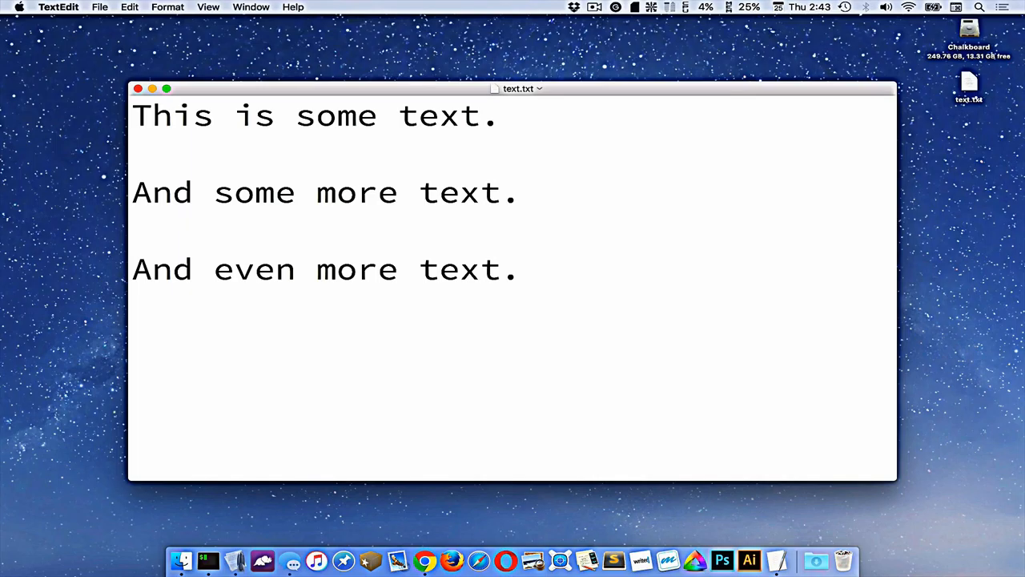
- Delete and undo-restore the 'd' of 'And' on line three, then return to the top
{"action": "left_click", "coordinate": [172, 269]}
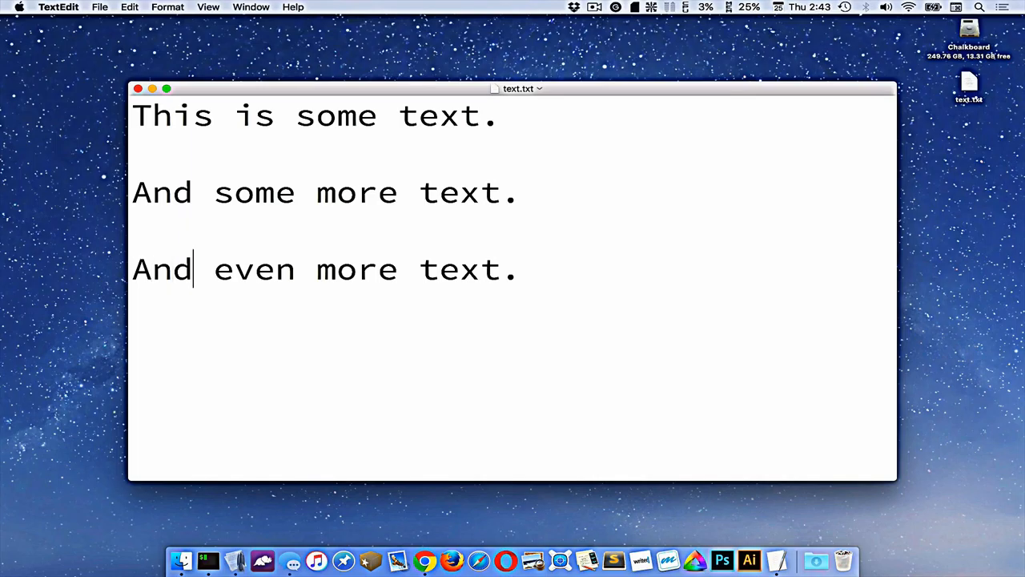
{"action": "key", "text": "cmd+backspace"}
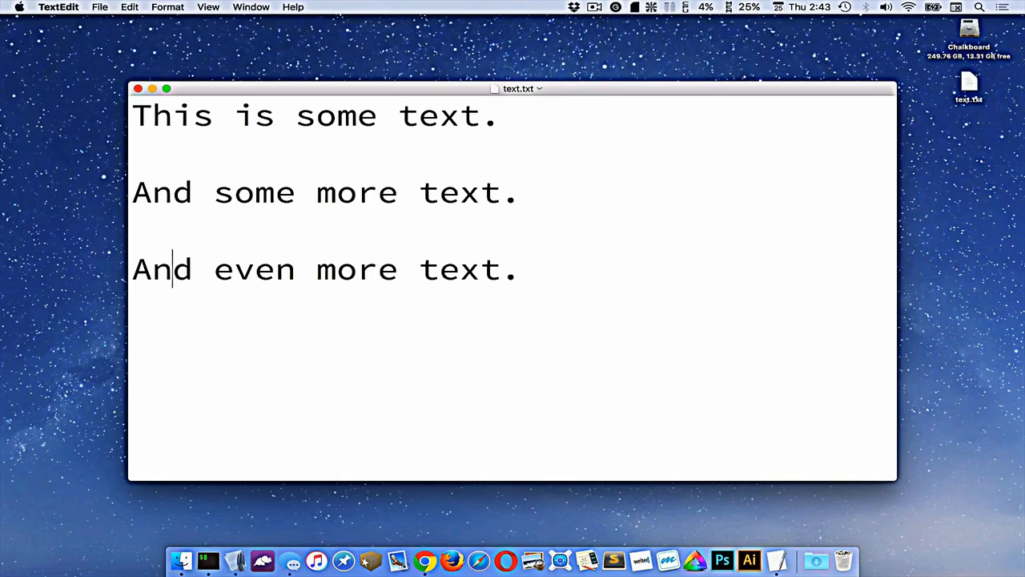
{"action": "key", "text": "Backspace"}
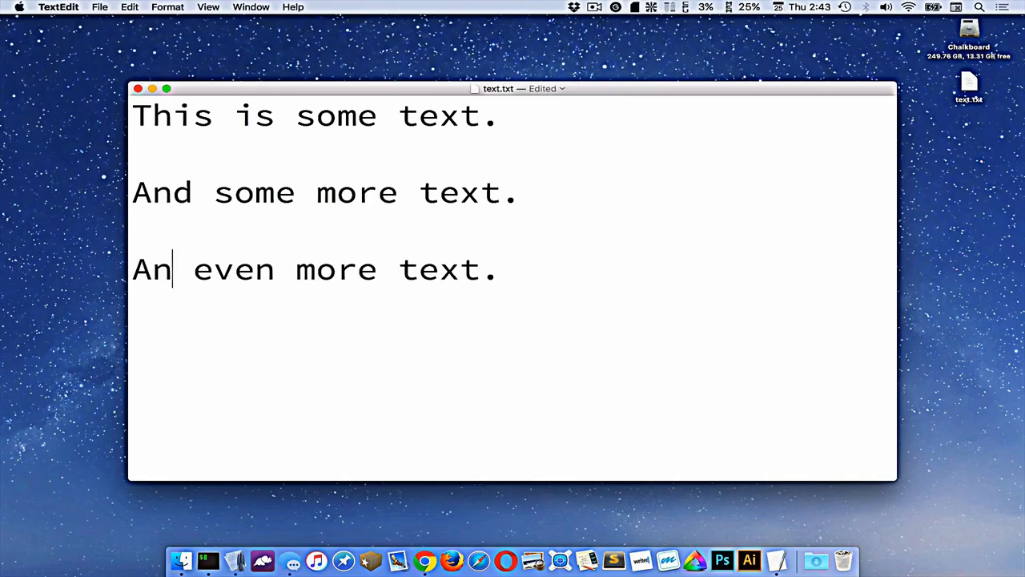
{"action": "key", "text": "cmd+z"}
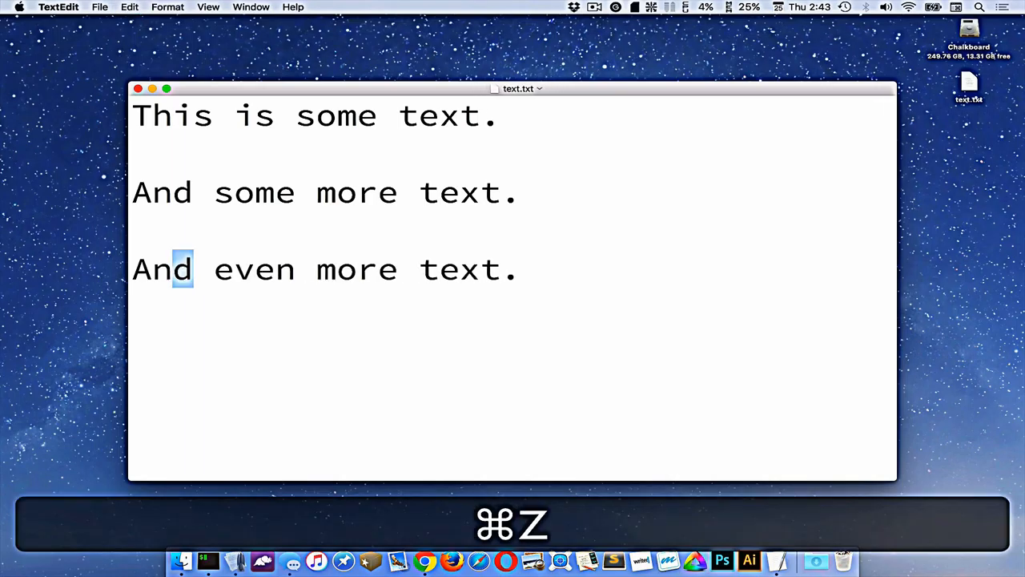
{"action": "key", "text": "cmd+z"}
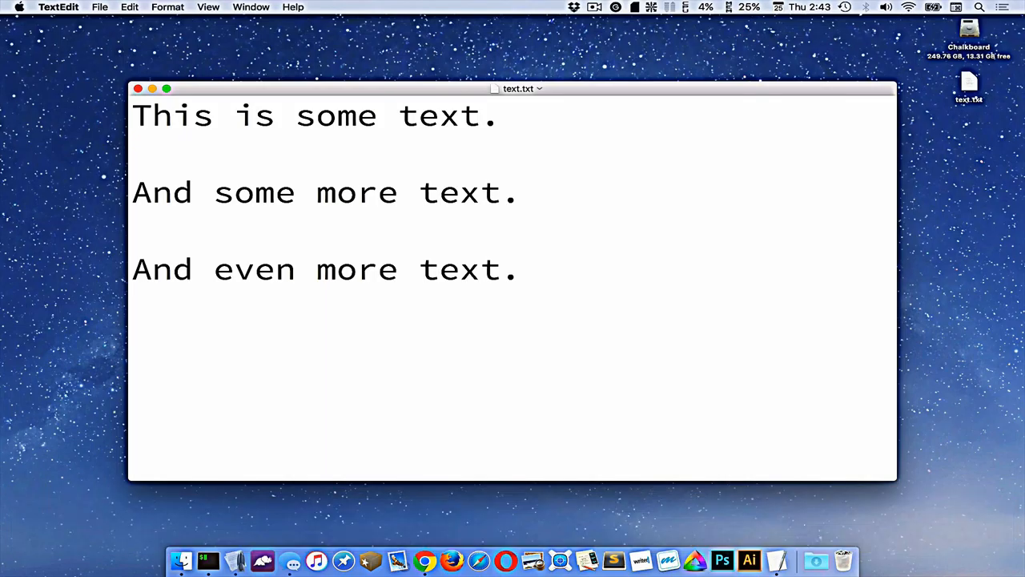
{"action": "key", "text": "Backspace"}
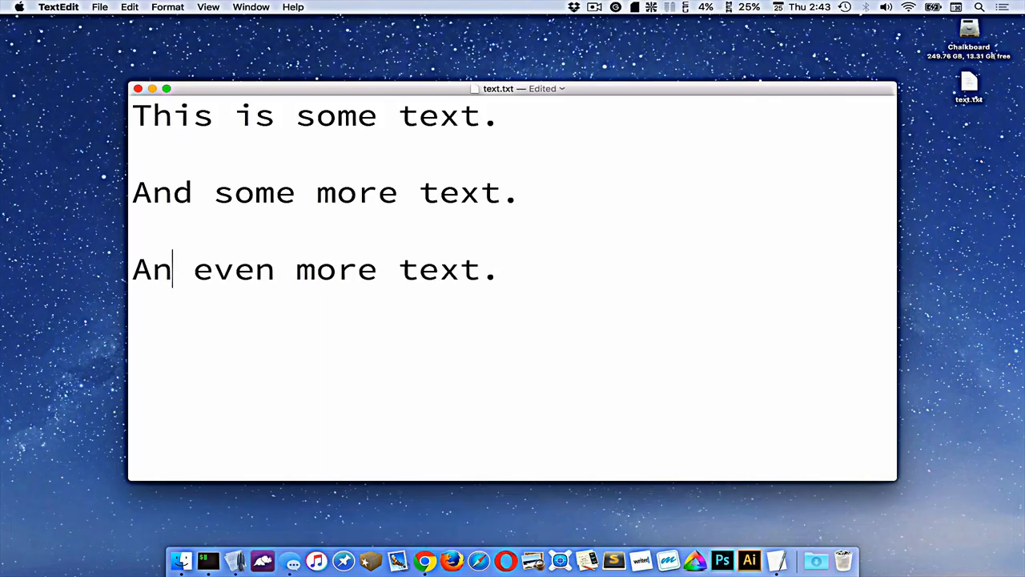
{"action": "key", "text": "cmd+z"}
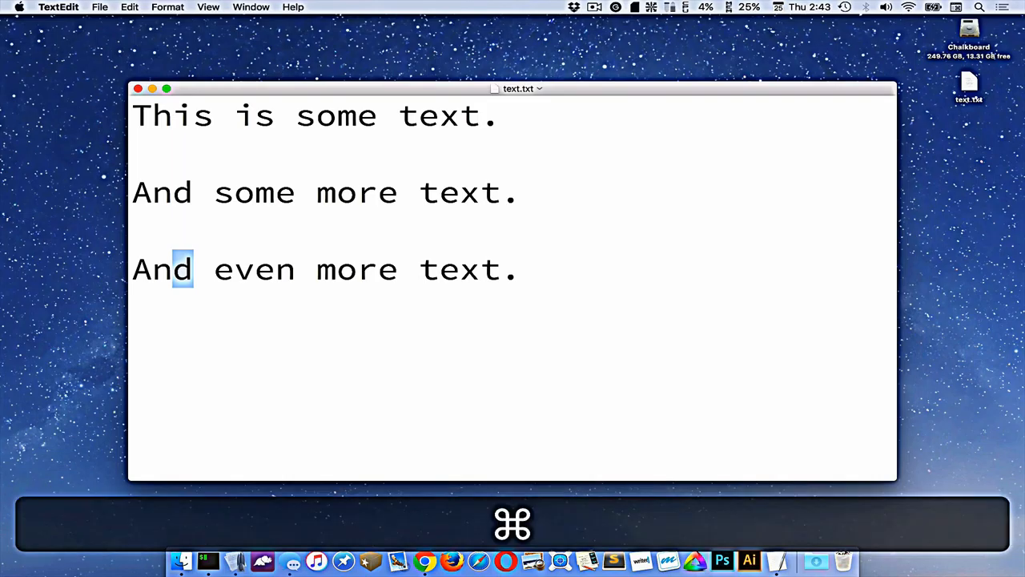
{"action": "key", "text": "Backspace"}
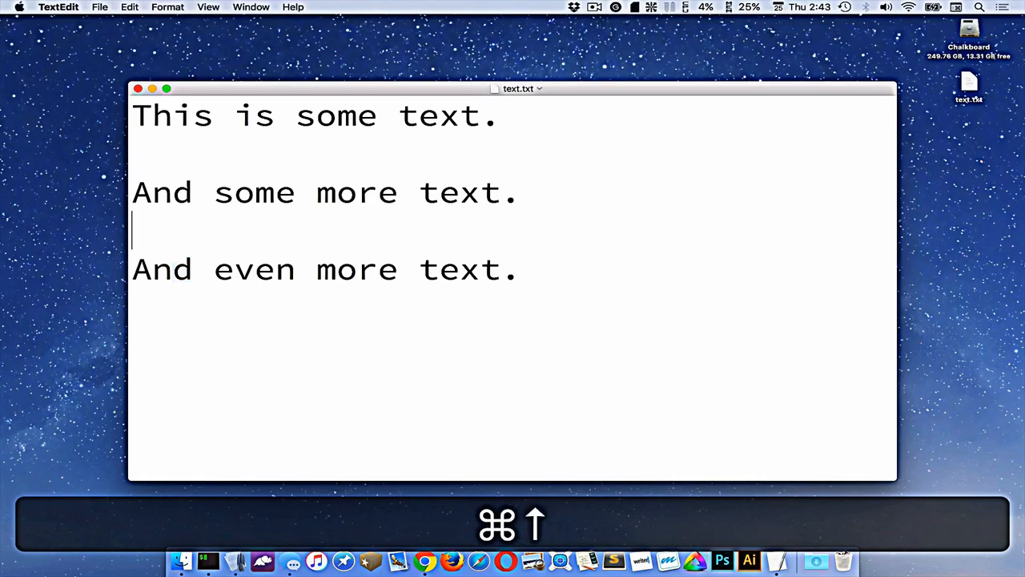
{"action": "key", "text": "cmd+up"}
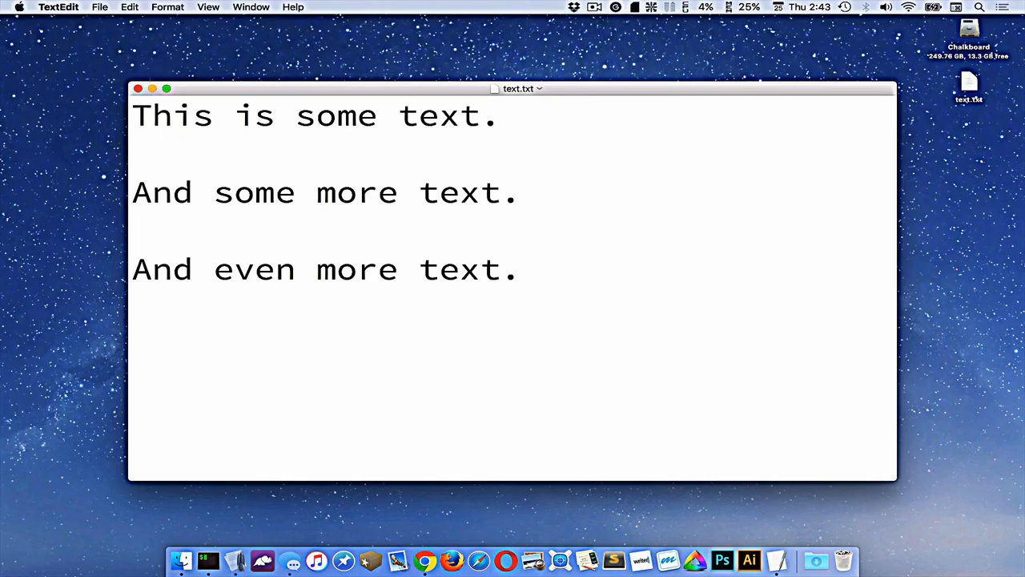
- Search the document for 'text', step through the matches, and close the search
{"action": "key", "text": "cmd+f"}
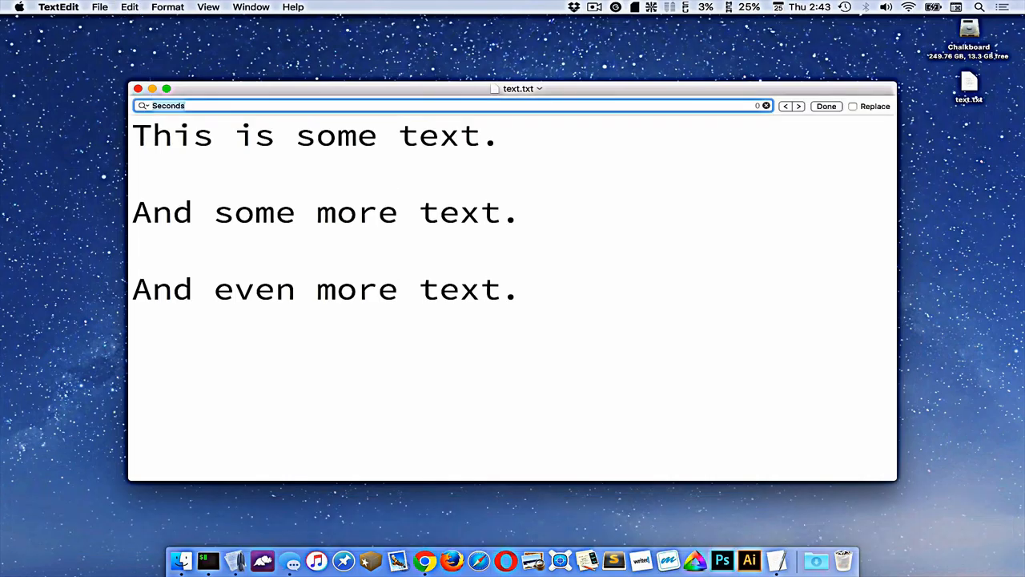
{"action": "type", "text": "text"}
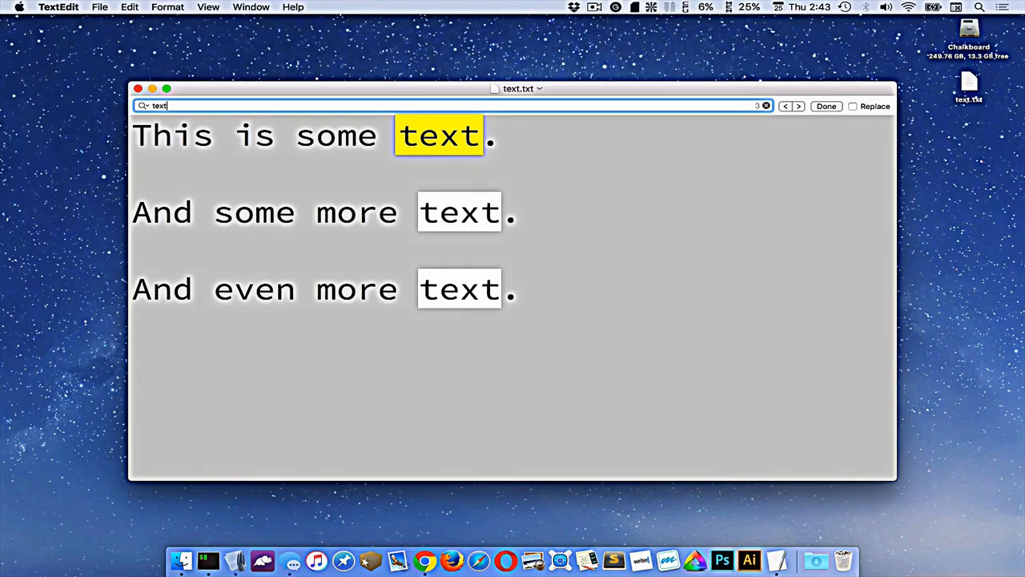
{"action": "key", "text": "cmd"}
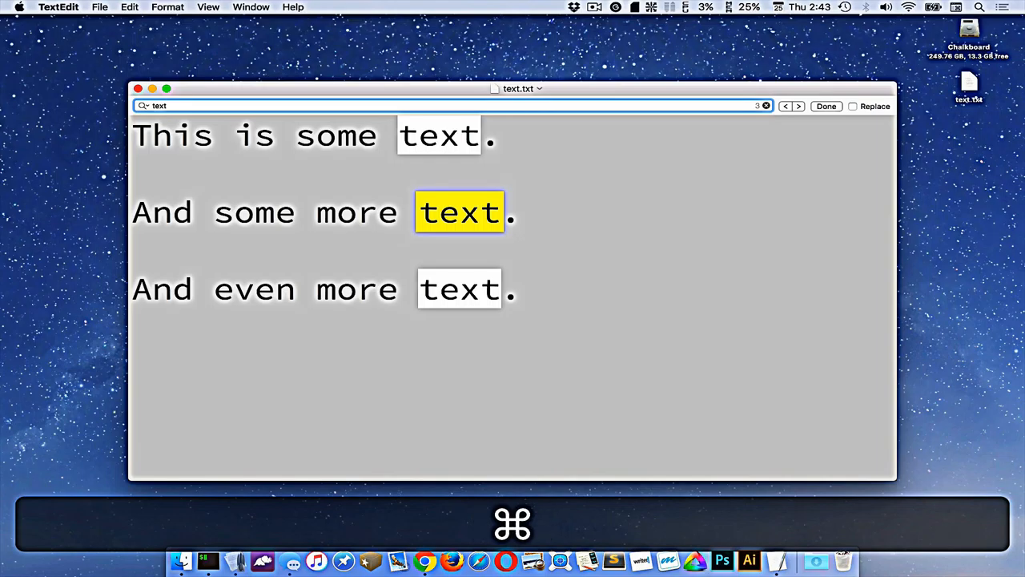
{"action": "key", "text": "cmd+g"}
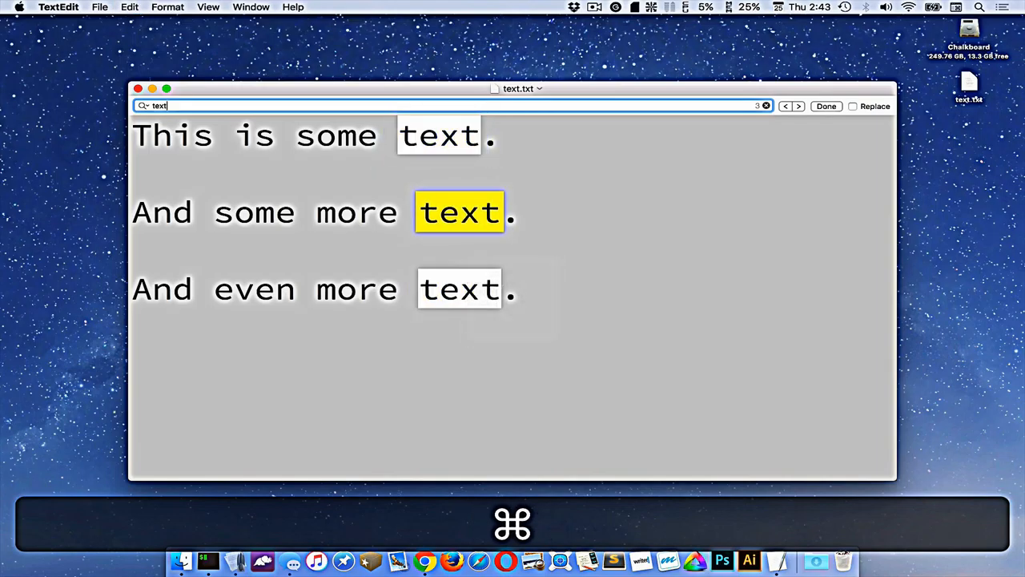
{"action": "left_click", "coordinate": [798, 106]}
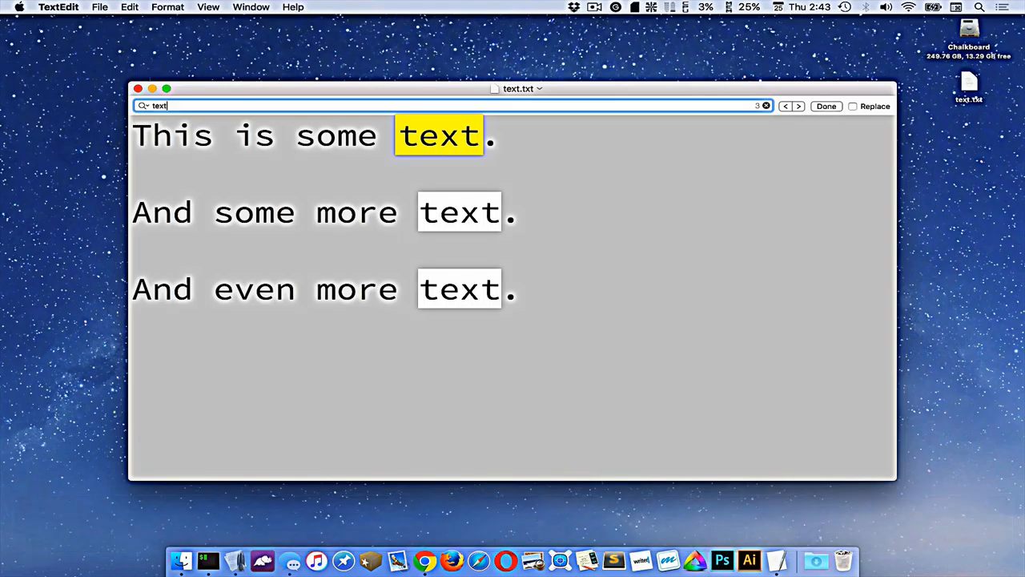
{"action": "left_click", "coordinate": [826, 106]}
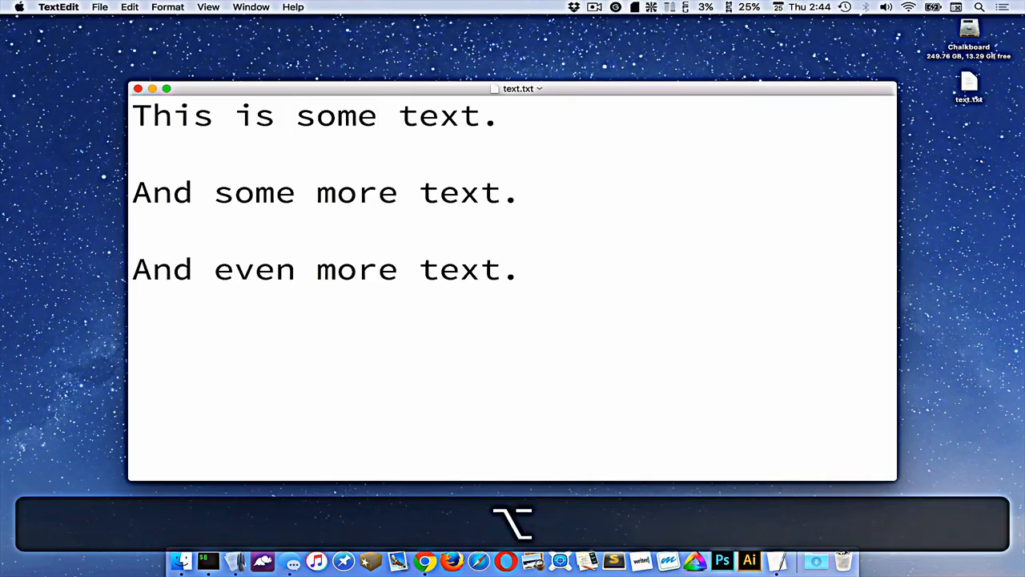
- Copy 'some' on line one, duplicate it, and paste 'some' before 'more' on line three
{"action": "double_click", "coordinate": [337, 116]}
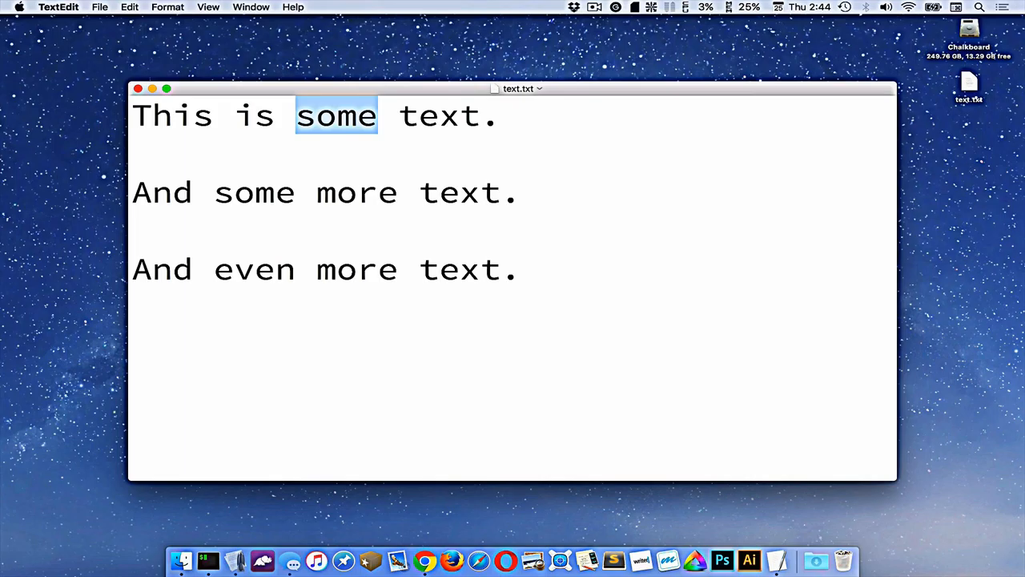
{"action": "key", "text": "cmd+c"}
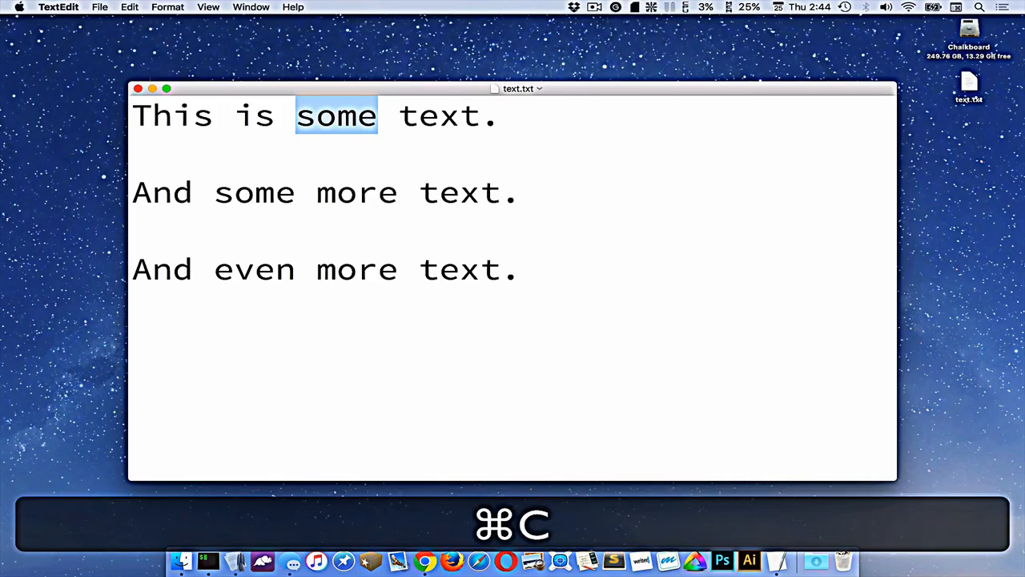
{"action": "key", "text": "cmd+c"}
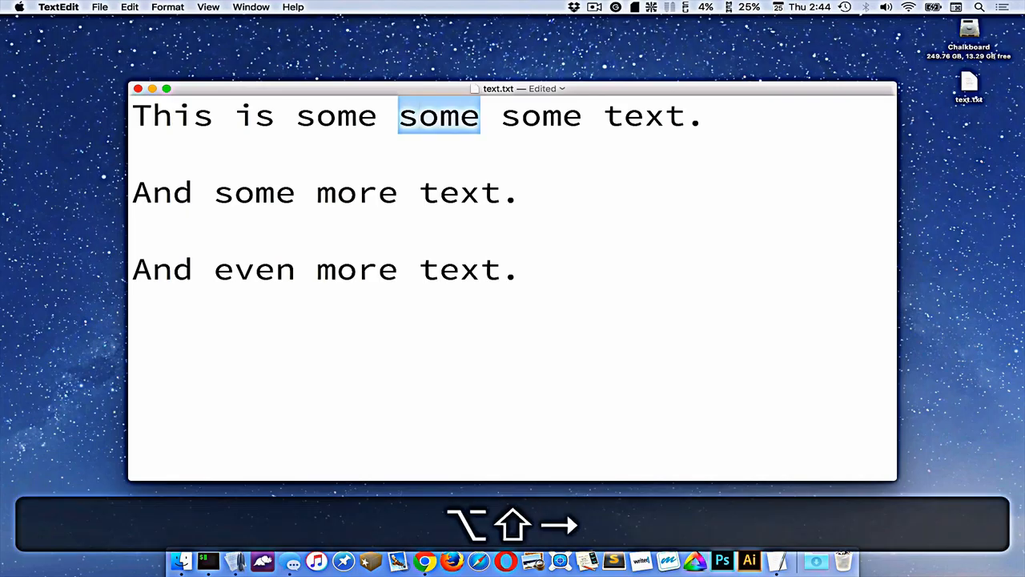
{"action": "key", "text": "cmd+x"}
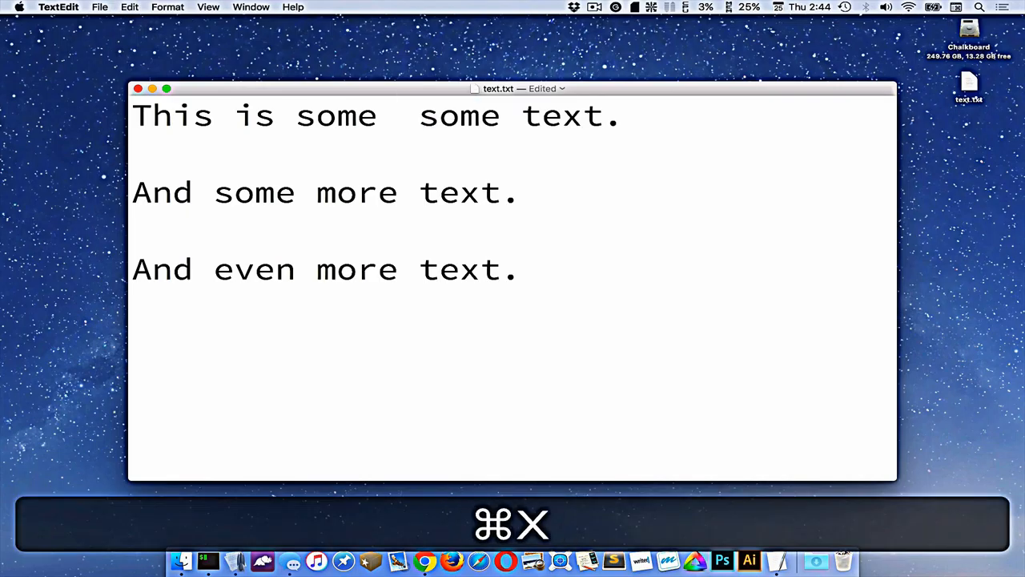
{"action": "key", "text": "cmd+x"}
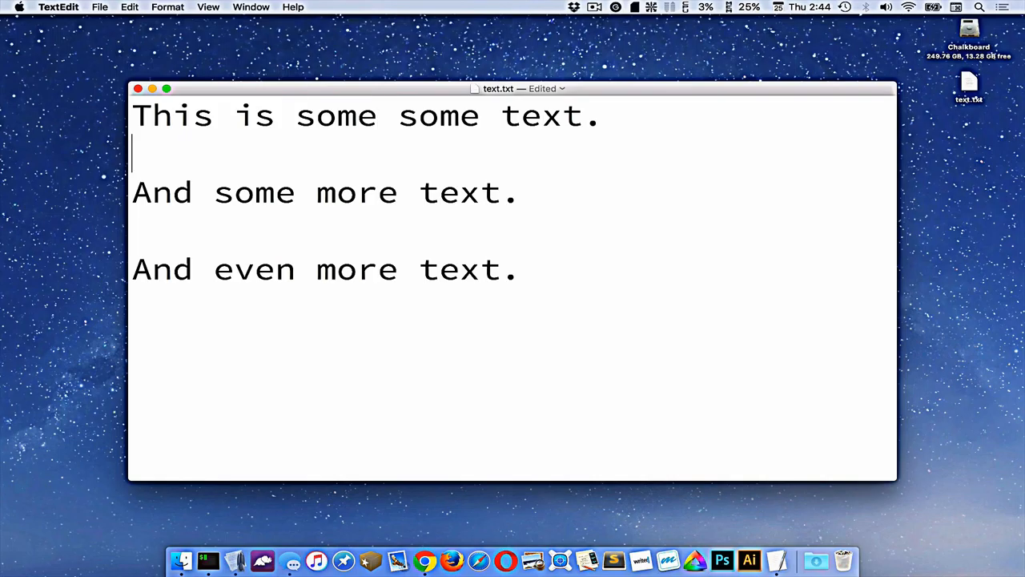
{"action": "key", "text": "cmd+Left"}
{"action": "type", "text": " some"}
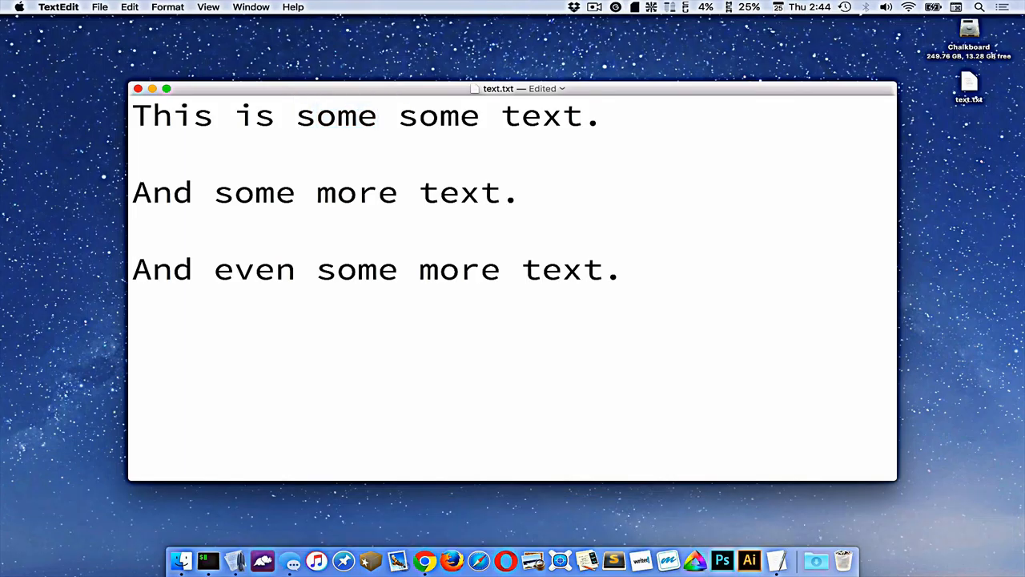
{"action": "left_click", "coordinate": [399, 116]}
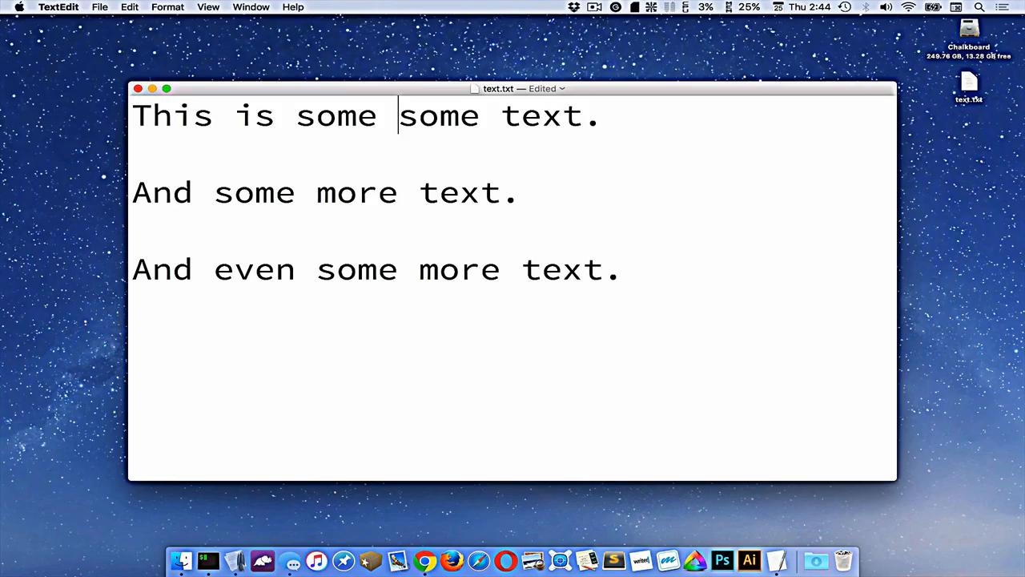